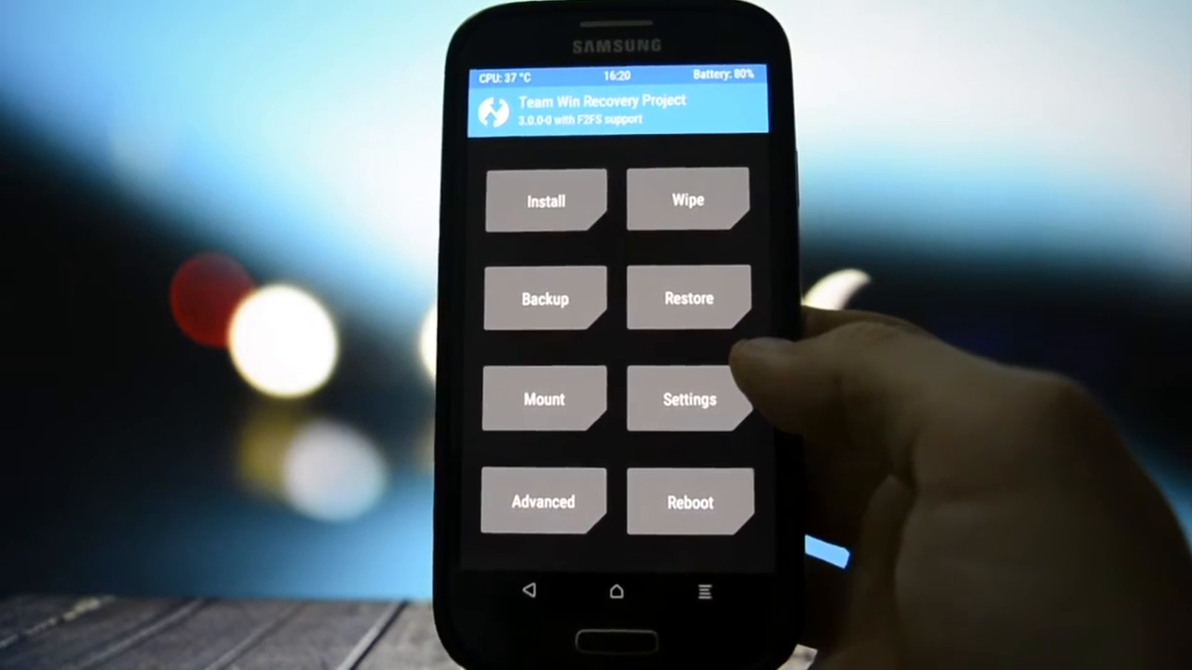
Step: Open TWRP's General settings page, showing Use 24-hour clock as the only ticked option
click(690, 399)
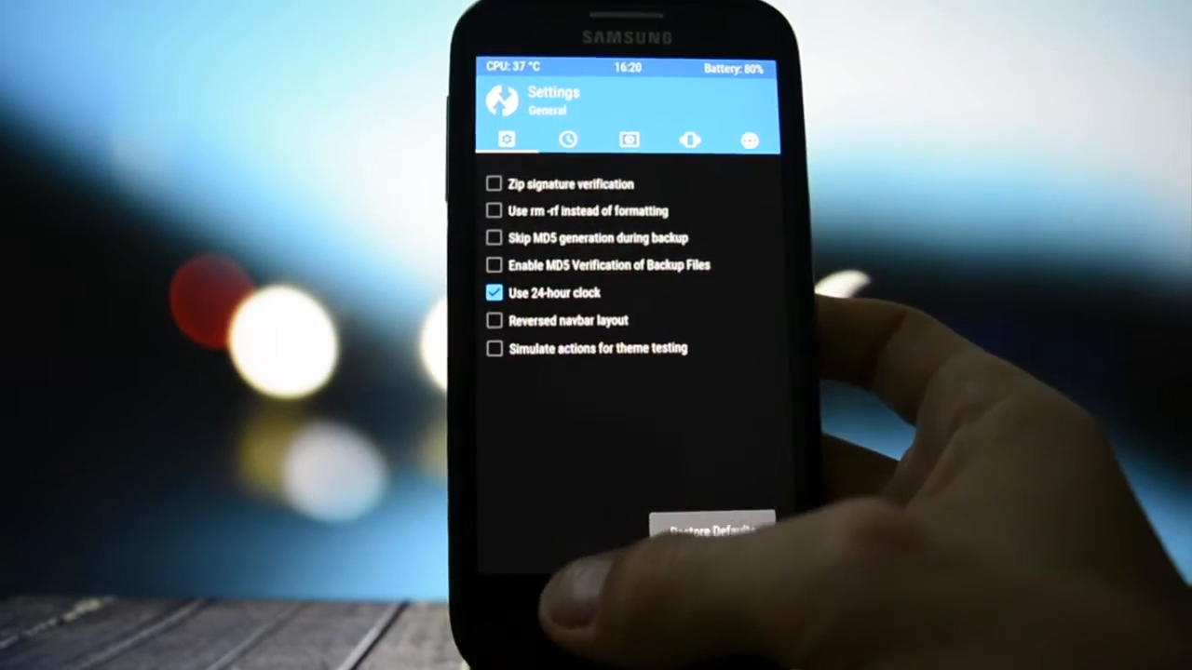